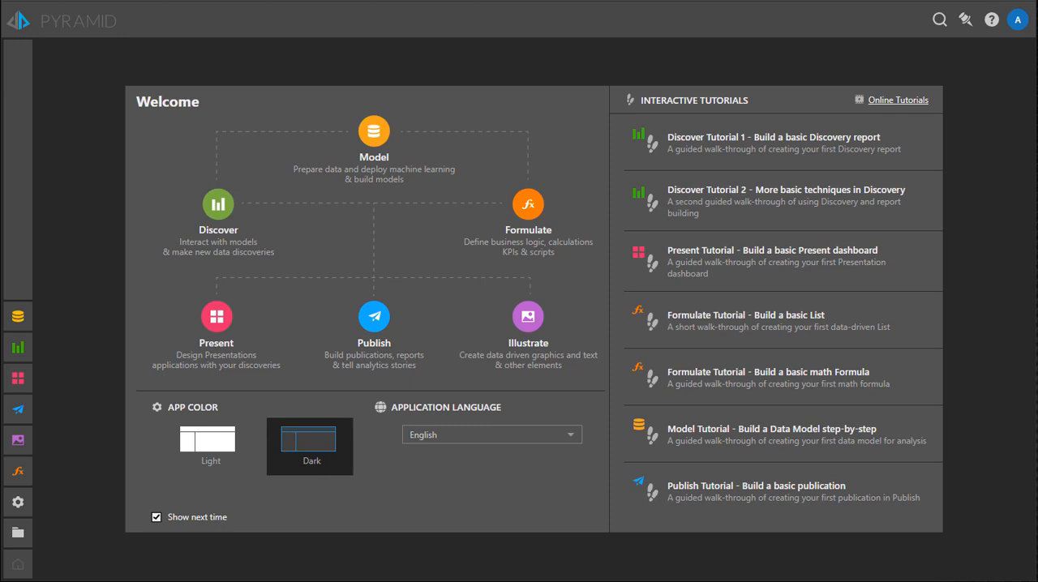
pyautogui.moveTo(17, 533)
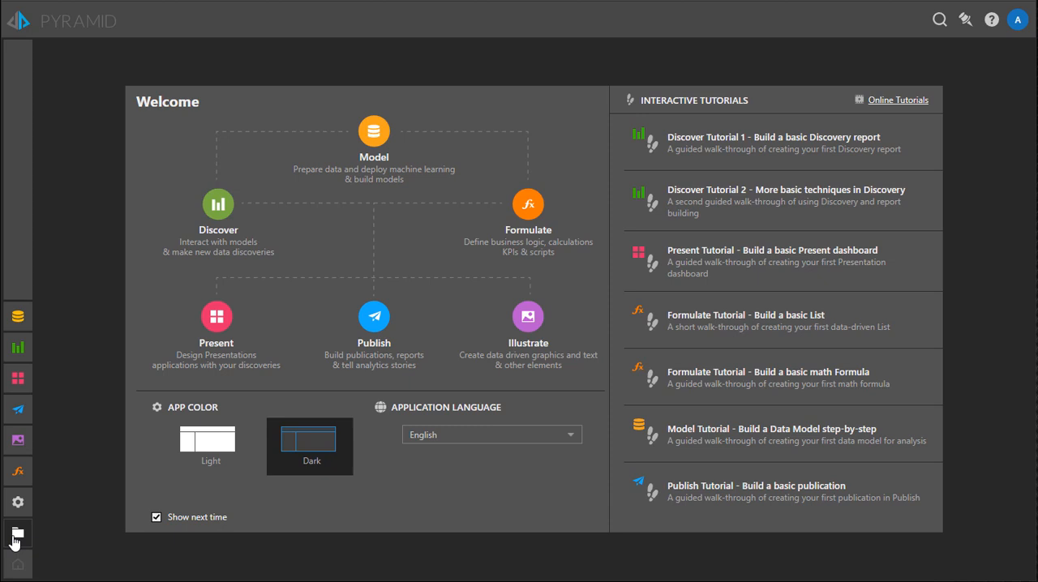
# Show the Recent content list of saved dashboards, reports, logic items and models
pyautogui.click(17, 533)
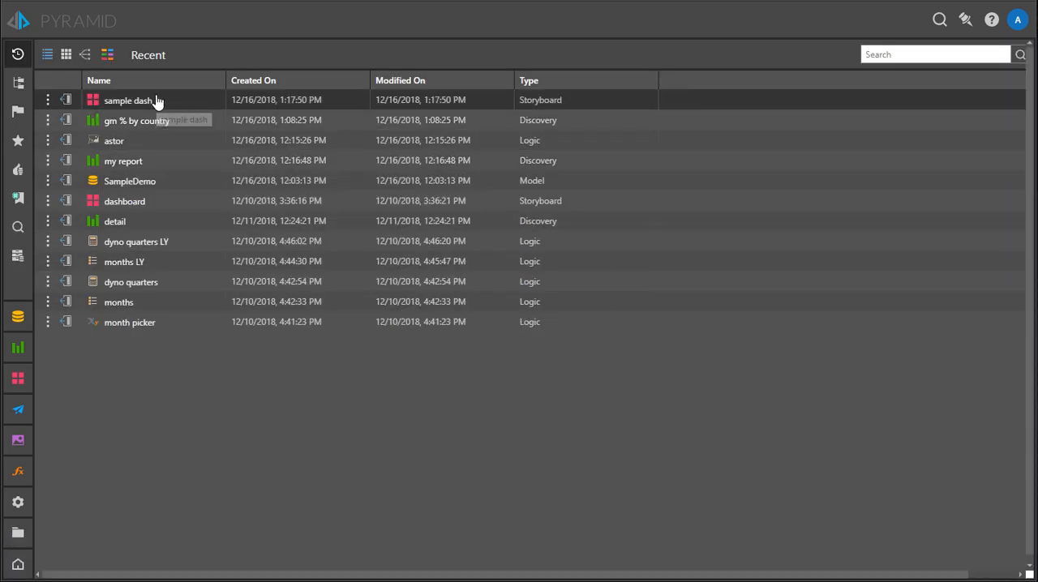
# Open the 'sample dash' storyboard showing the ACME Inc gross margin by country table
pyautogui.doubleClick(128, 100)
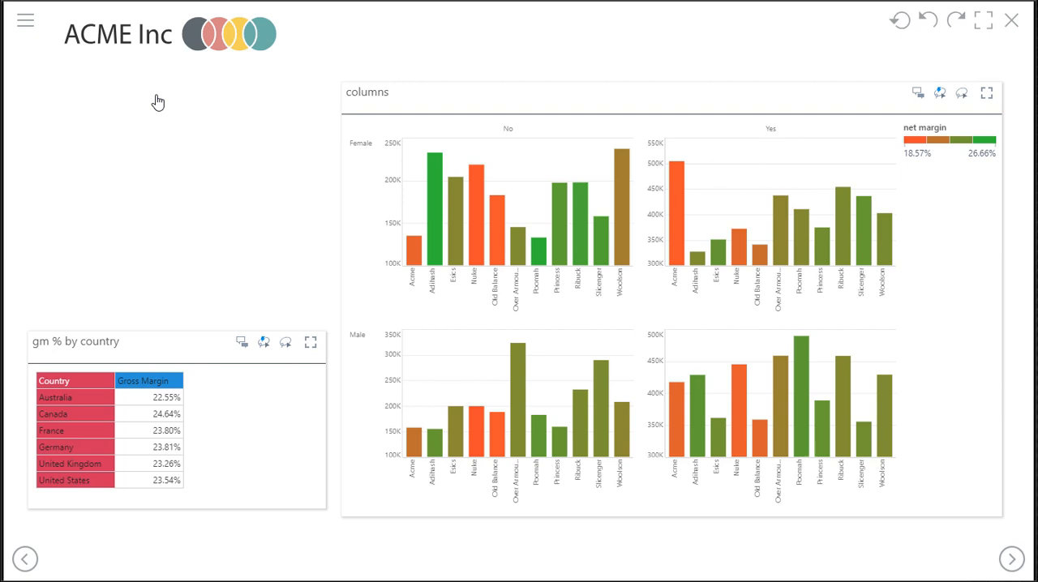
pyautogui.moveTo(258, 211)
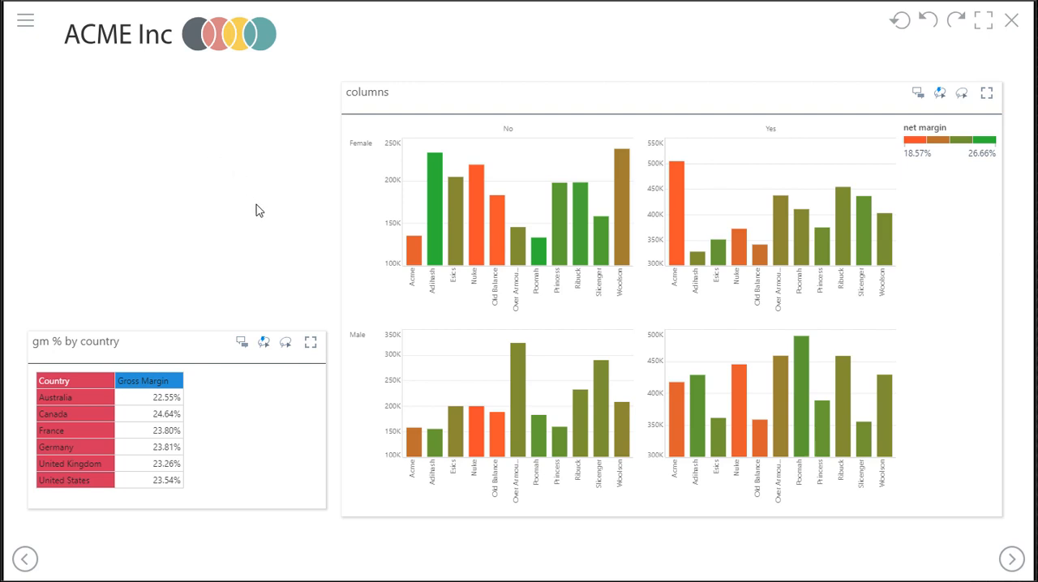
pyautogui.moveTo(318, 455)
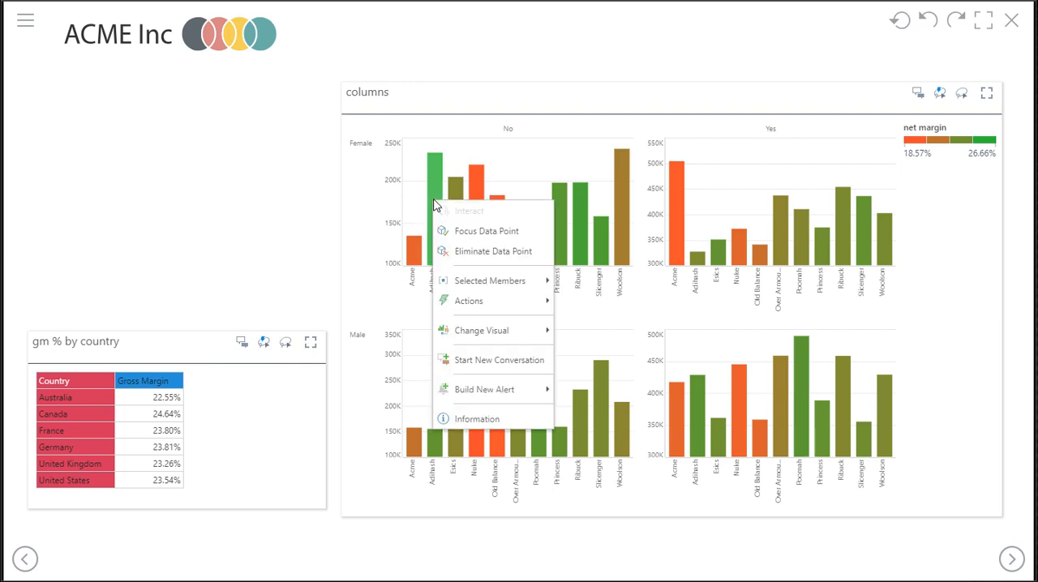
pyautogui.moveTo(292, 444)
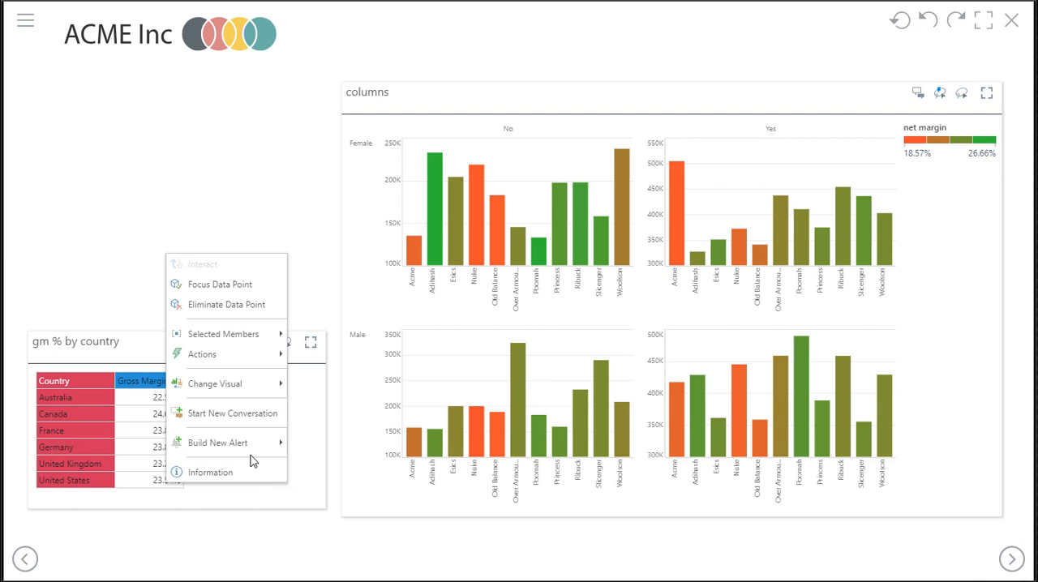
pyautogui.moveTo(217, 443)
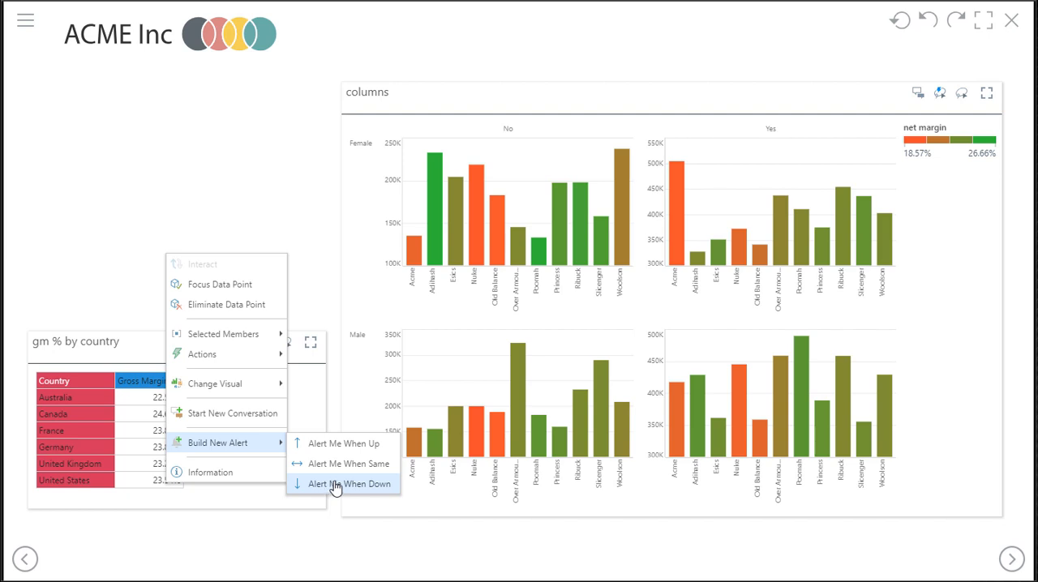
# Save an hourly 'Gross Margin for United States' alert on Up, posting to Bulletin Board
pyautogui.click(341, 443)
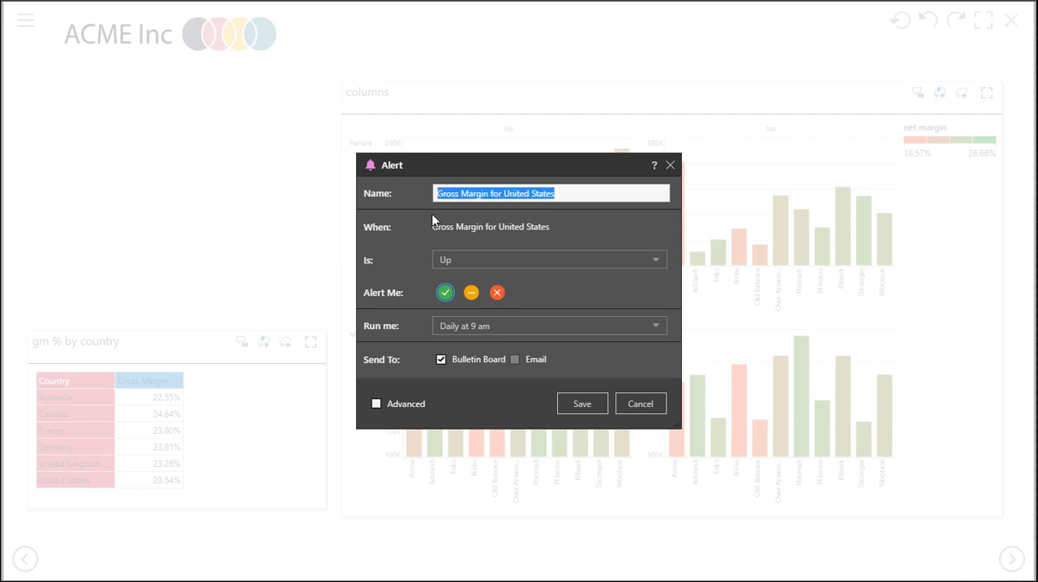
pyautogui.moveTo(390, 257)
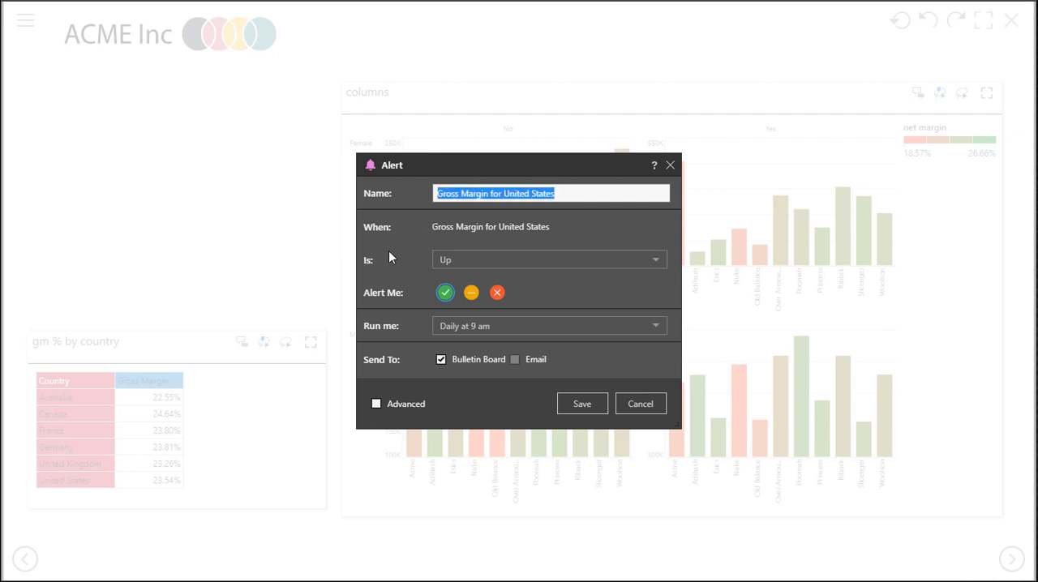
pyautogui.click(549, 260)
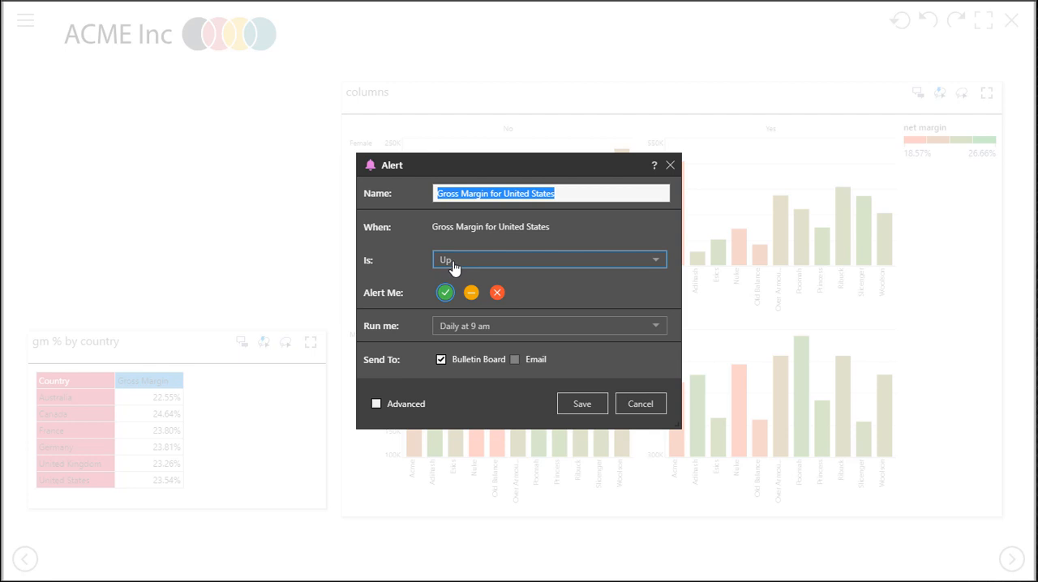
pyautogui.click(550, 260)
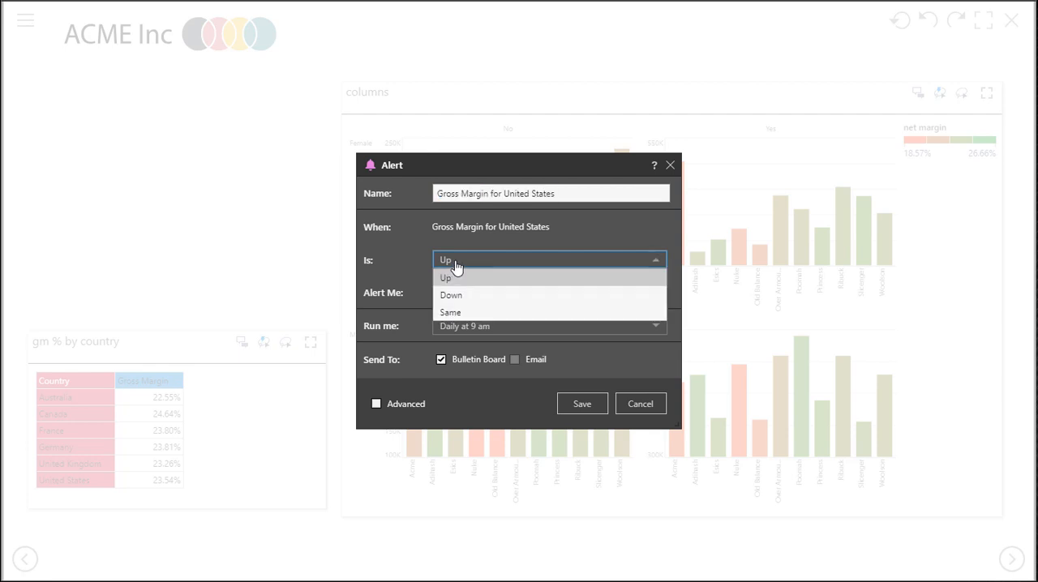
pyautogui.click(445, 277)
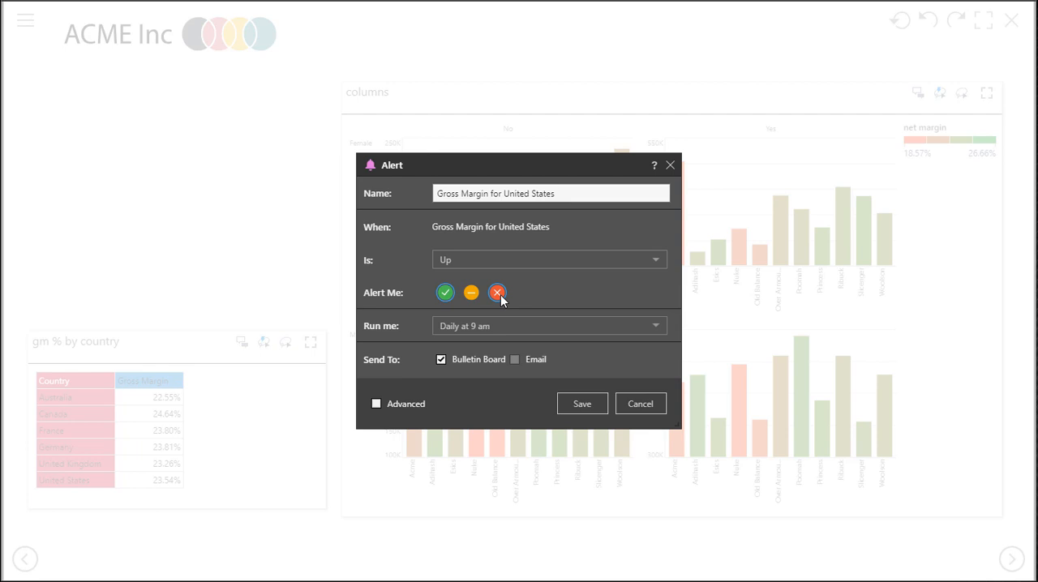
pyautogui.click(446, 292)
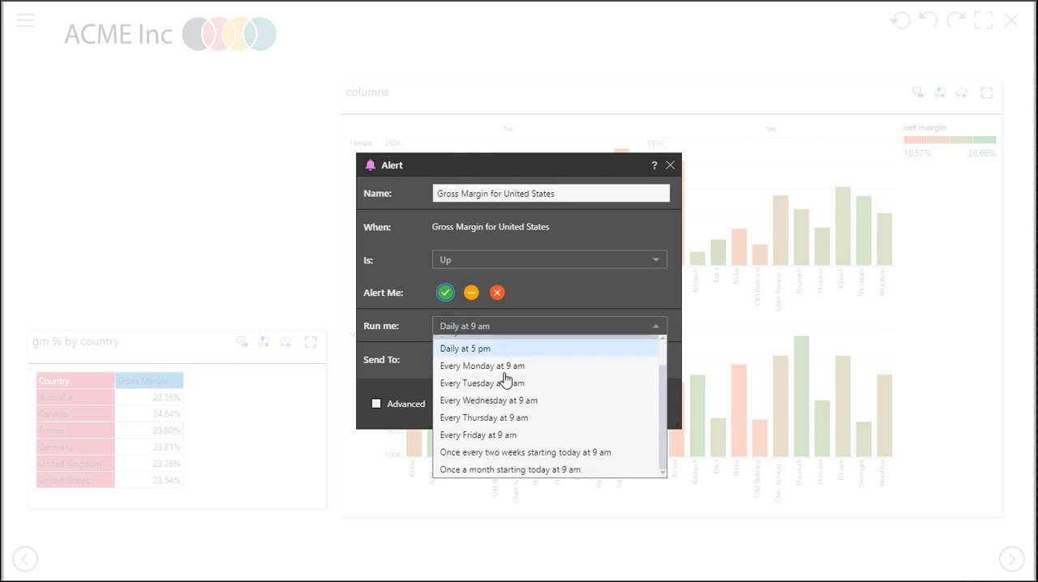
pyautogui.moveTo(519, 418)
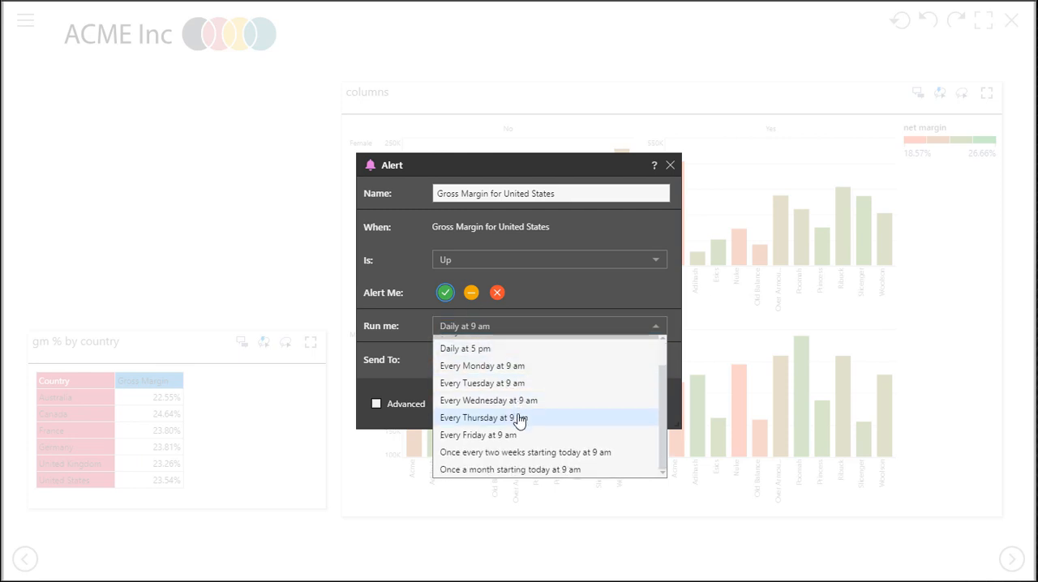
pyautogui.moveTo(519, 419)
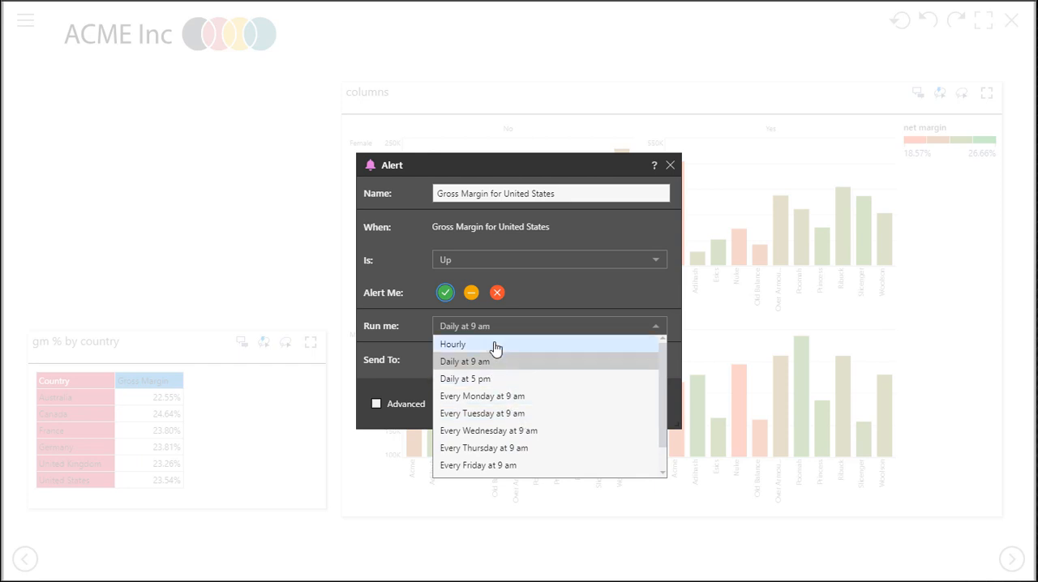
pyautogui.click(452, 344)
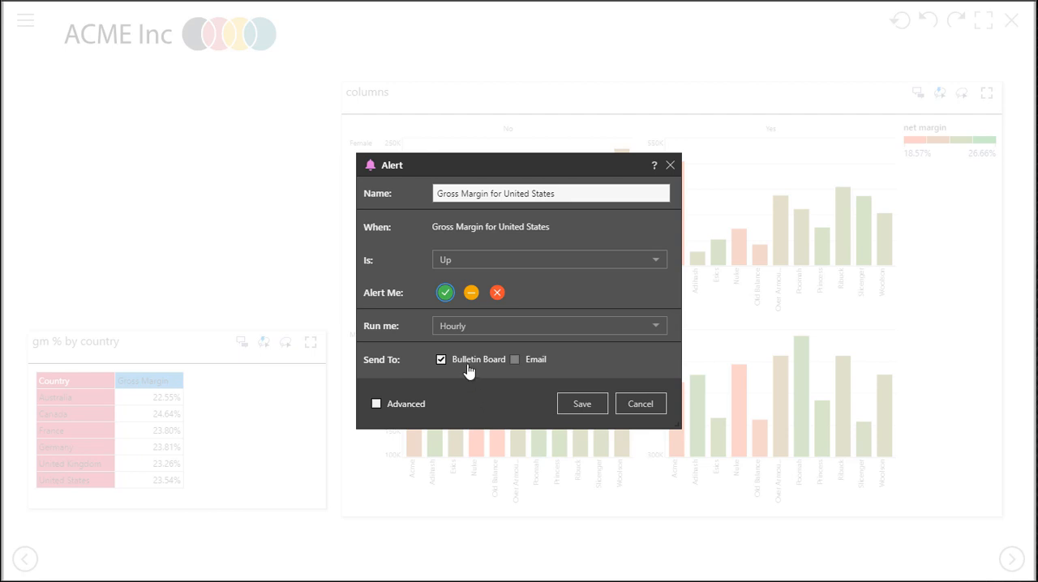
pyautogui.moveTo(523, 368)
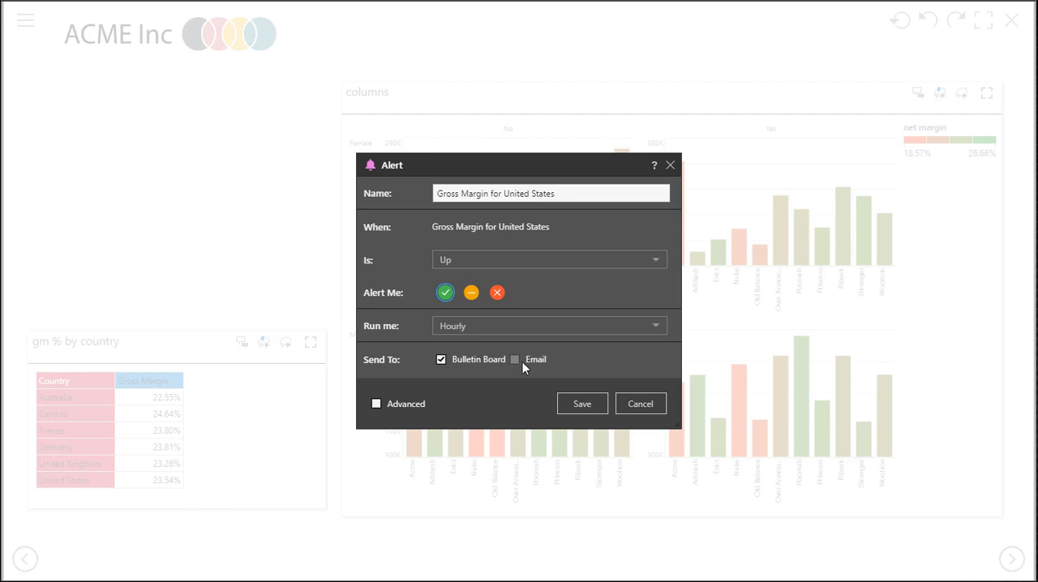
pyautogui.moveTo(516, 364)
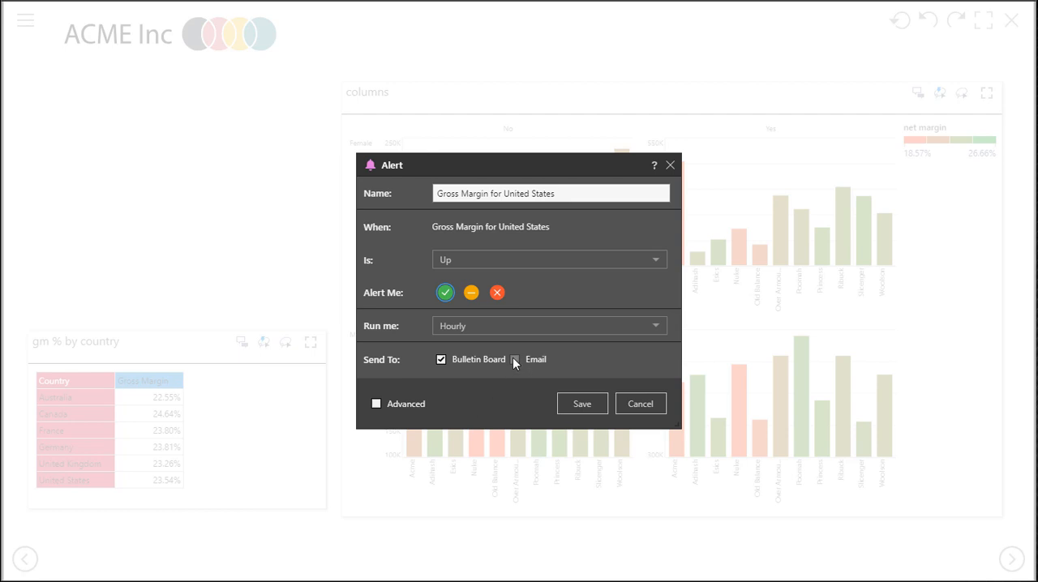
pyautogui.moveTo(516, 363)
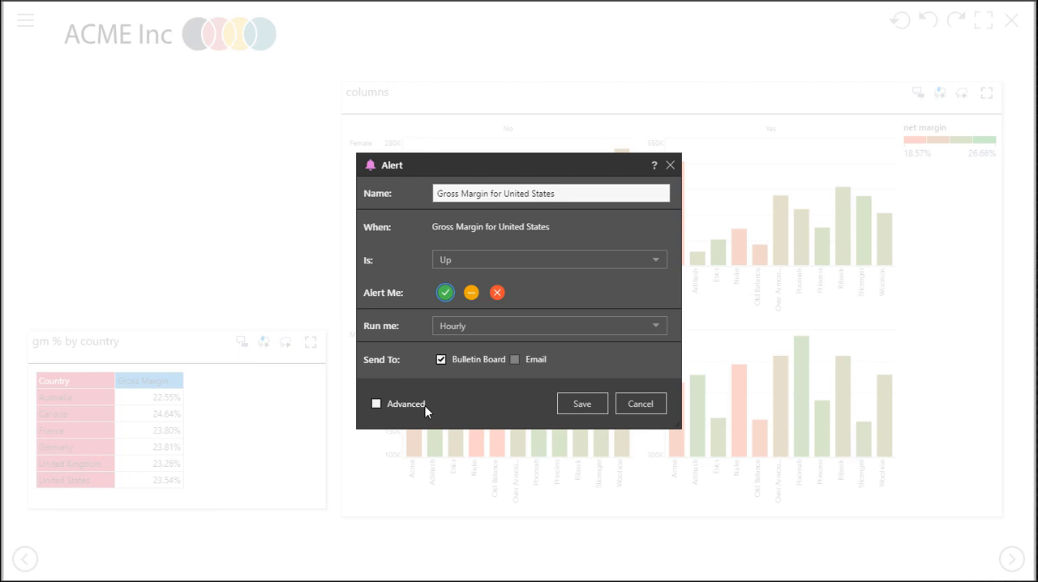
pyautogui.moveTo(477, 404)
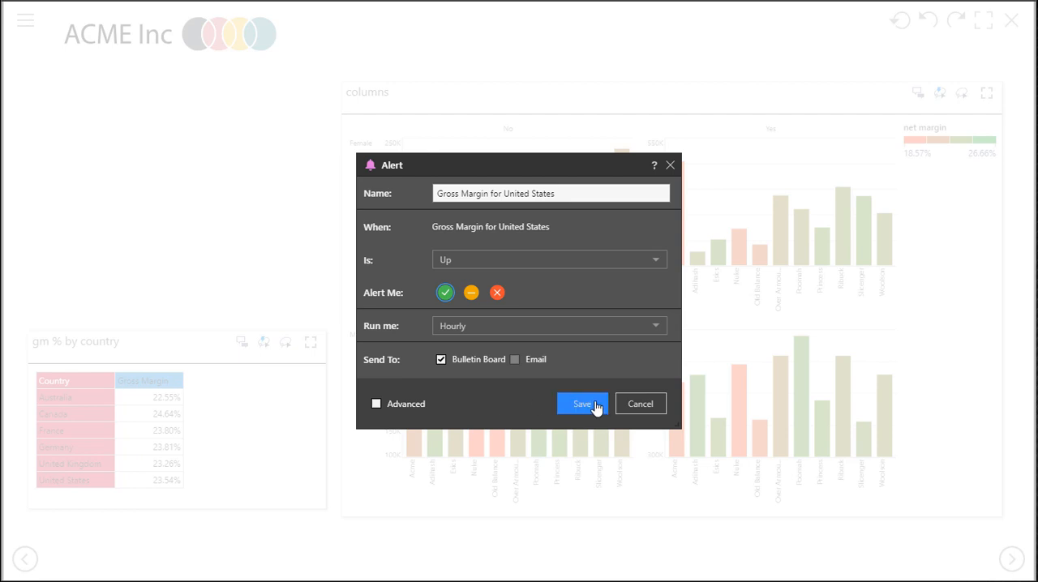
pyautogui.click(582, 404)
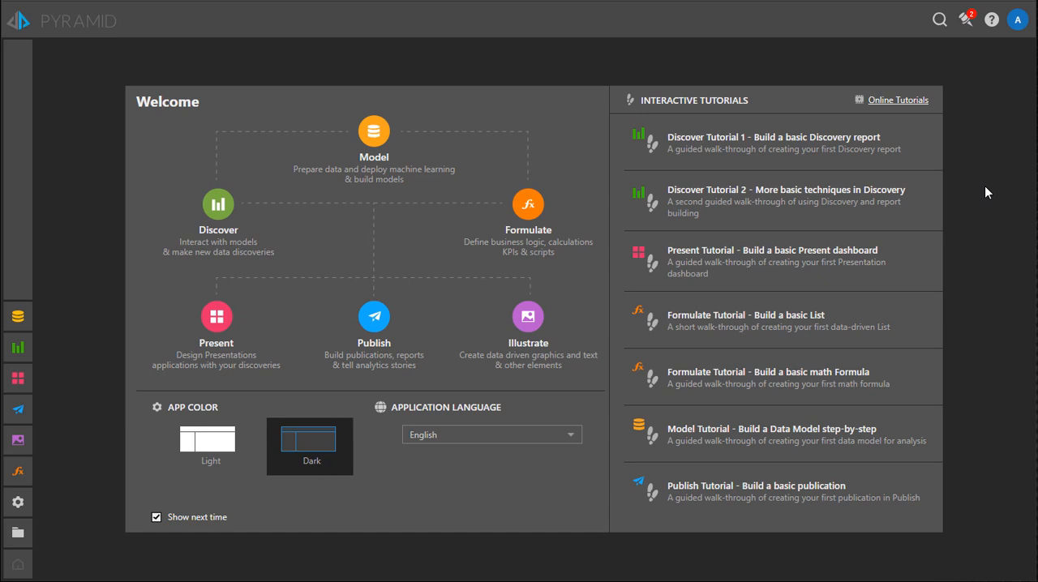
pyautogui.moveTo(965, 19)
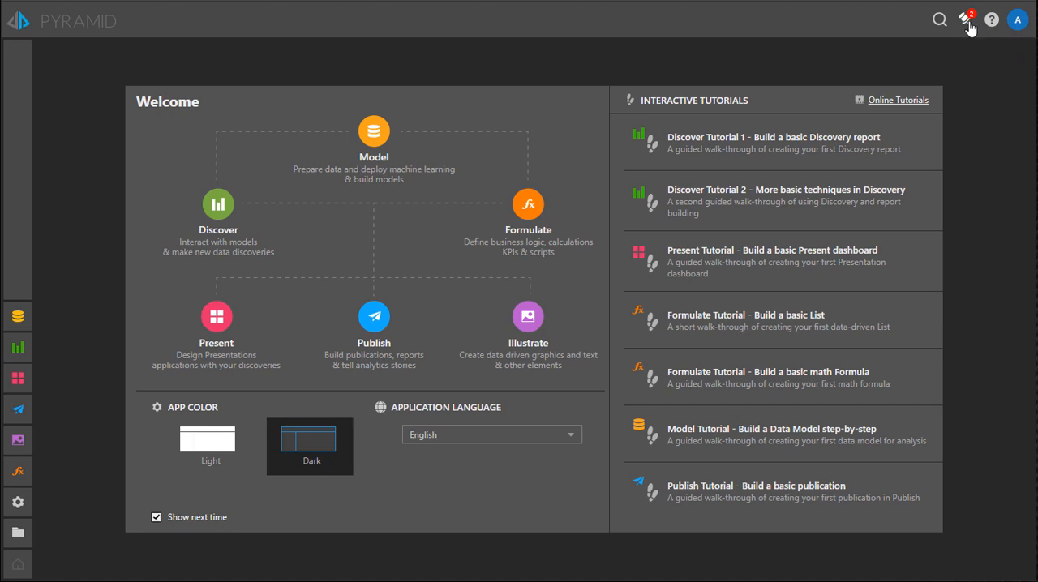
# View the two unread alerts, then browse to Public Content > _Samples
pyautogui.click(965, 20)
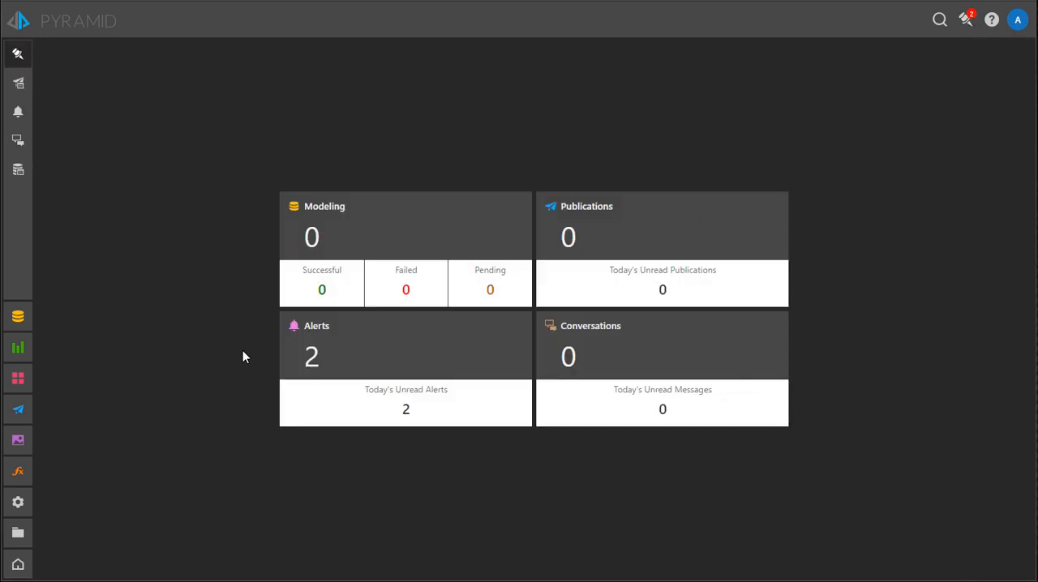
pyautogui.click(18, 111)
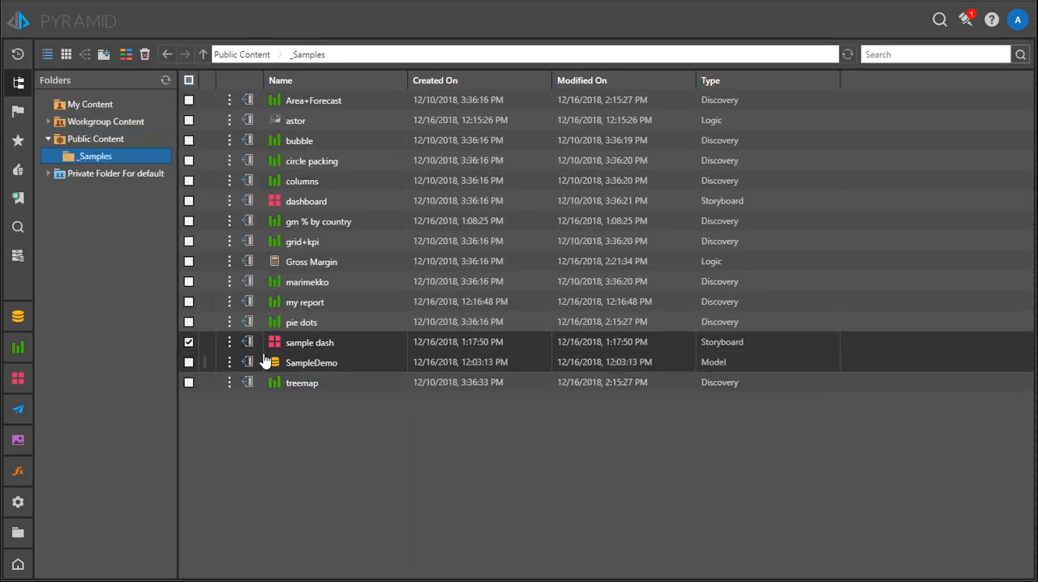
# Go back to the Pyramid Analytics Welcome screen
pyautogui.click(188, 341)
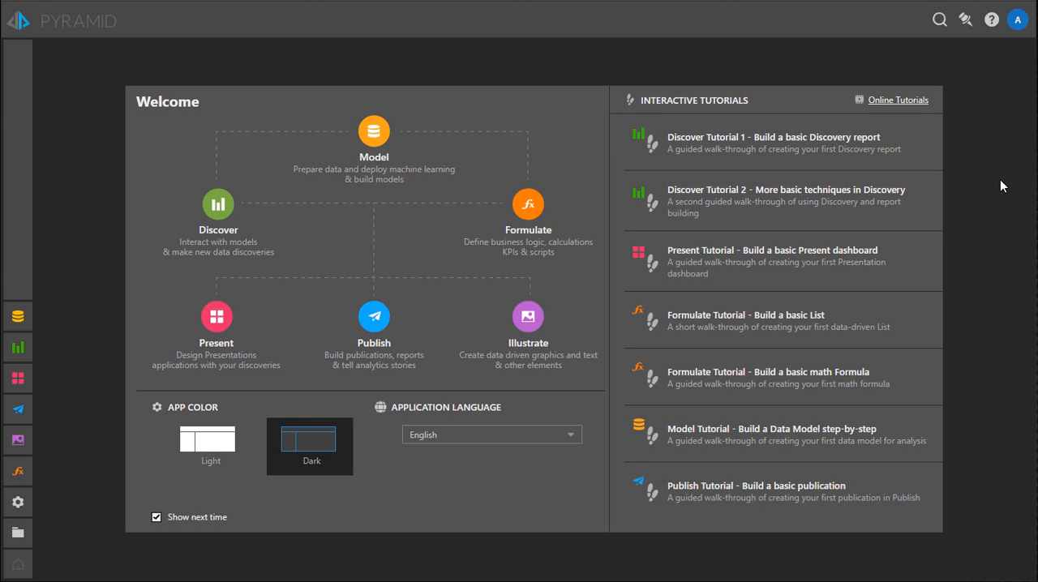
# Expand sample dash's alert runs reporting 'Gross Margin for United States Is Good'
pyautogui.click(17, 533)
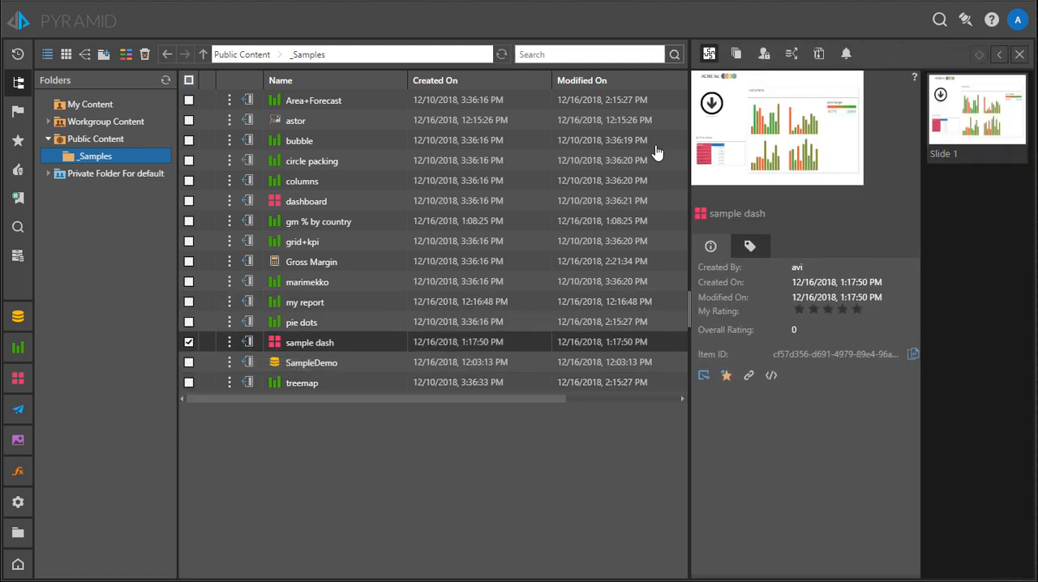
pyautogui.click(845, 53)
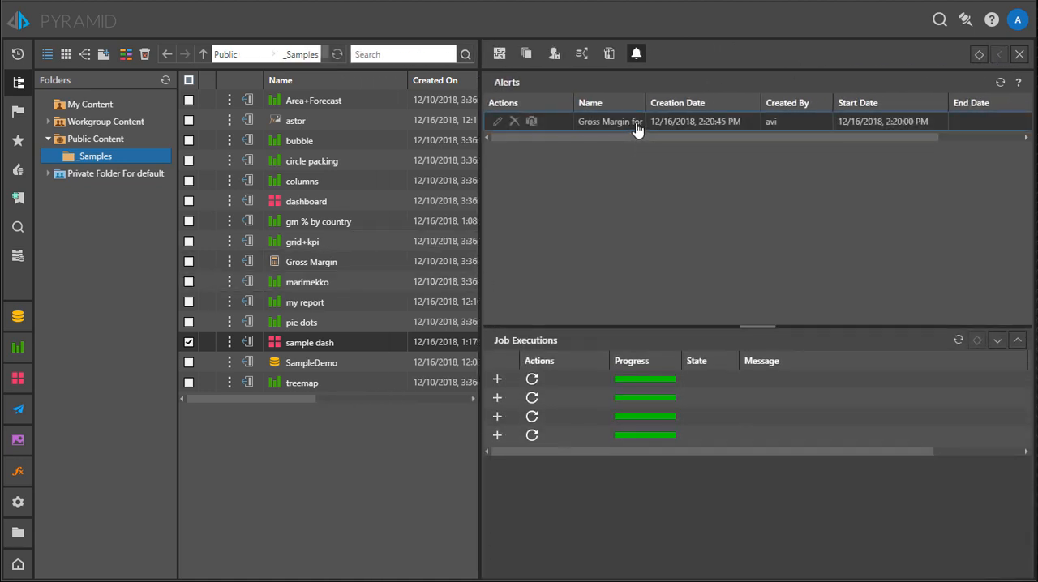
pyautogui.click(497, 121)
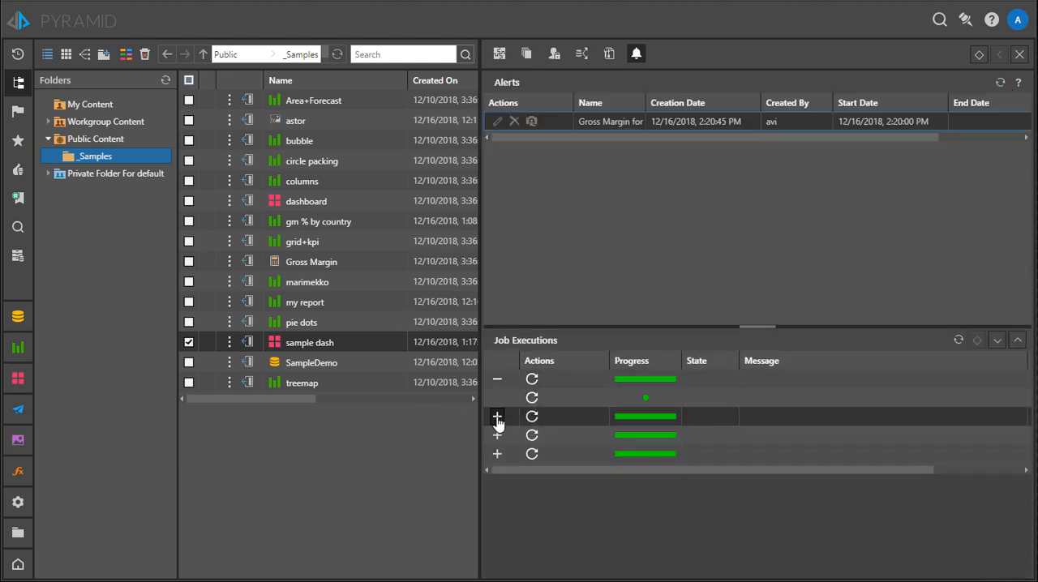
pyautogui.click(497, 417)
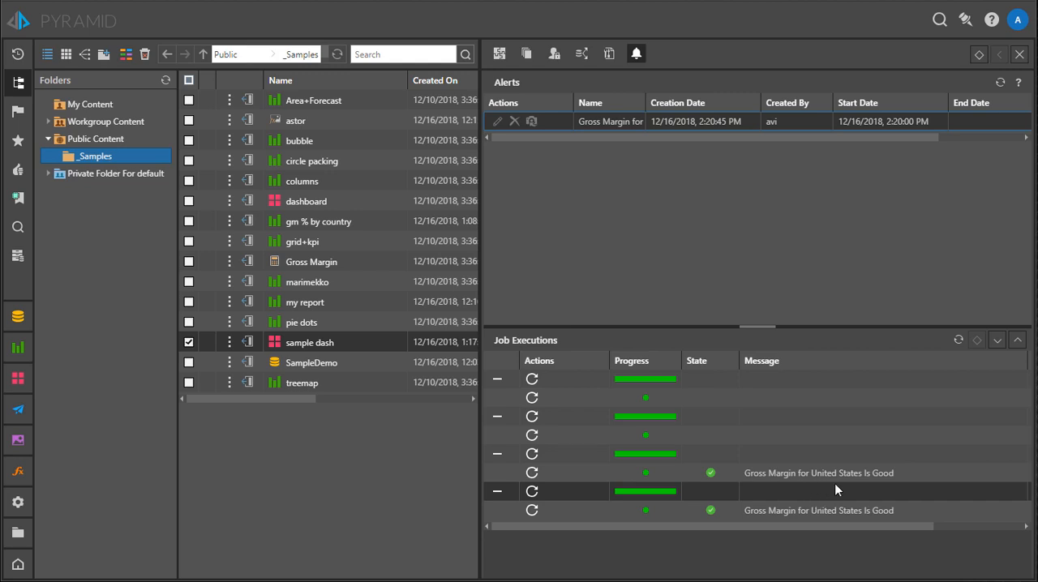
pyautogui.moveTo(772, 440)
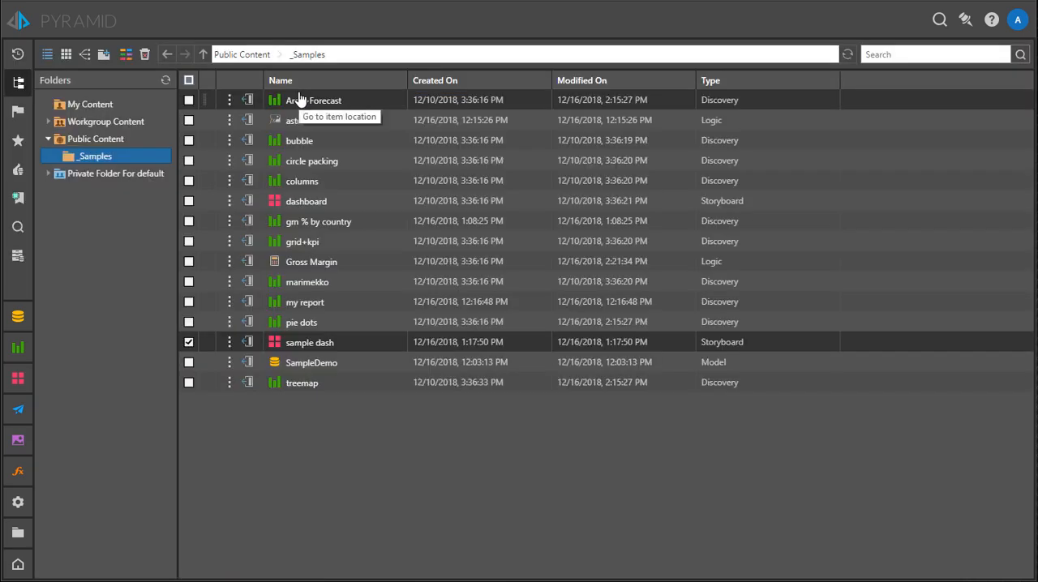
pyautogui.moveTo(269, 347)
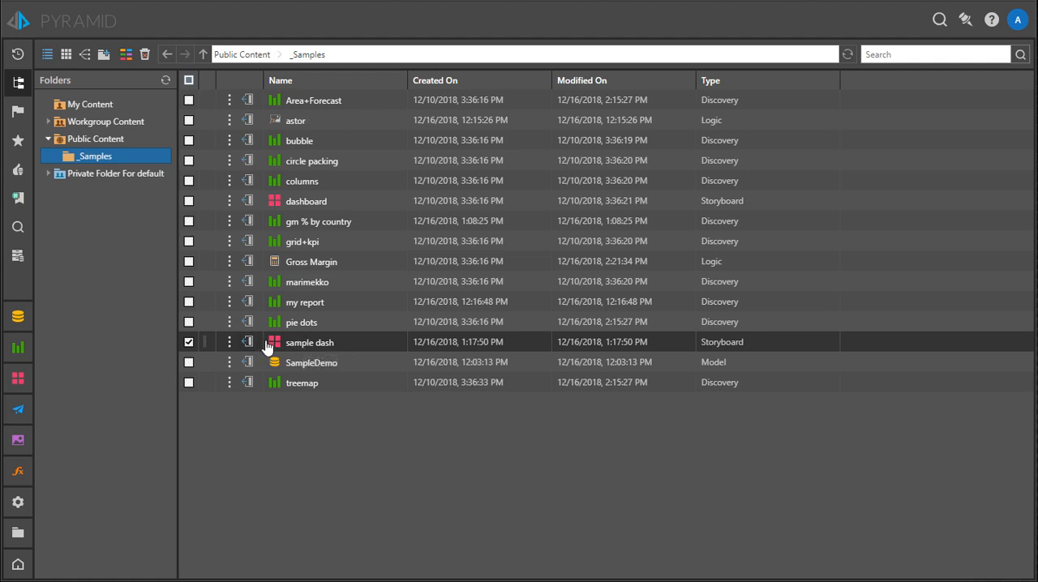